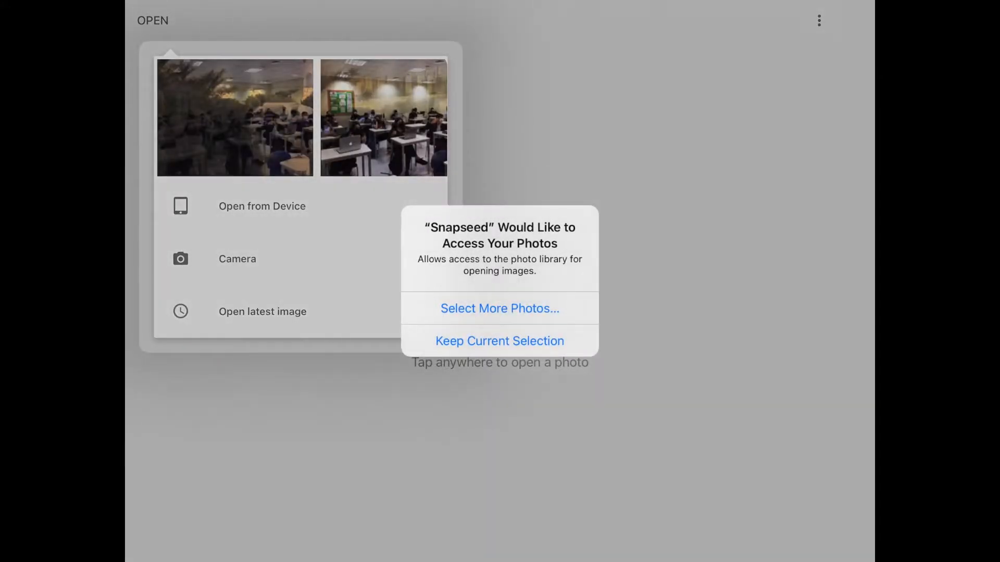
# - Dismiss the photo library prompt and open the city skyline photo
pyautogui.click(500, 340)
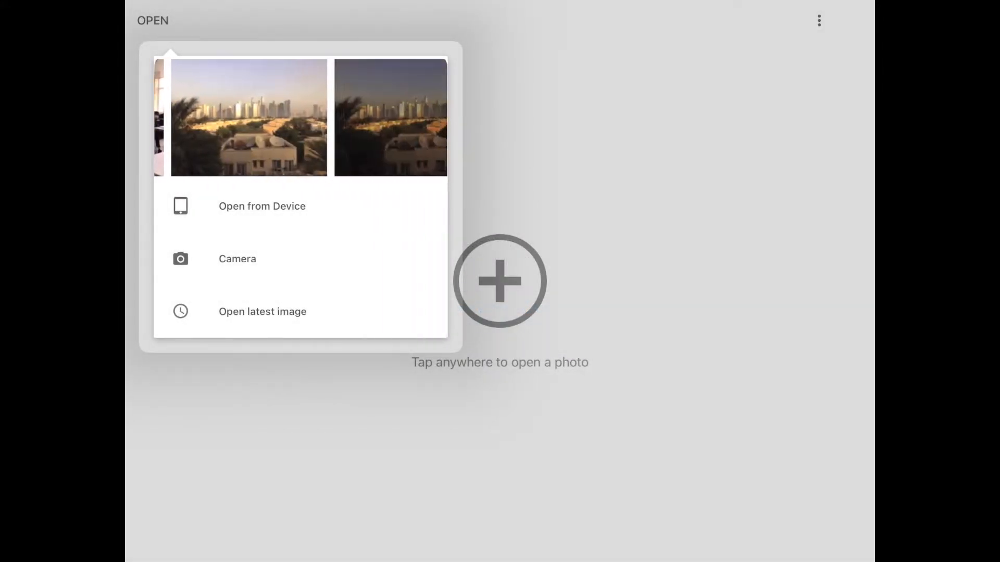
pyautogui.click(249, 117)
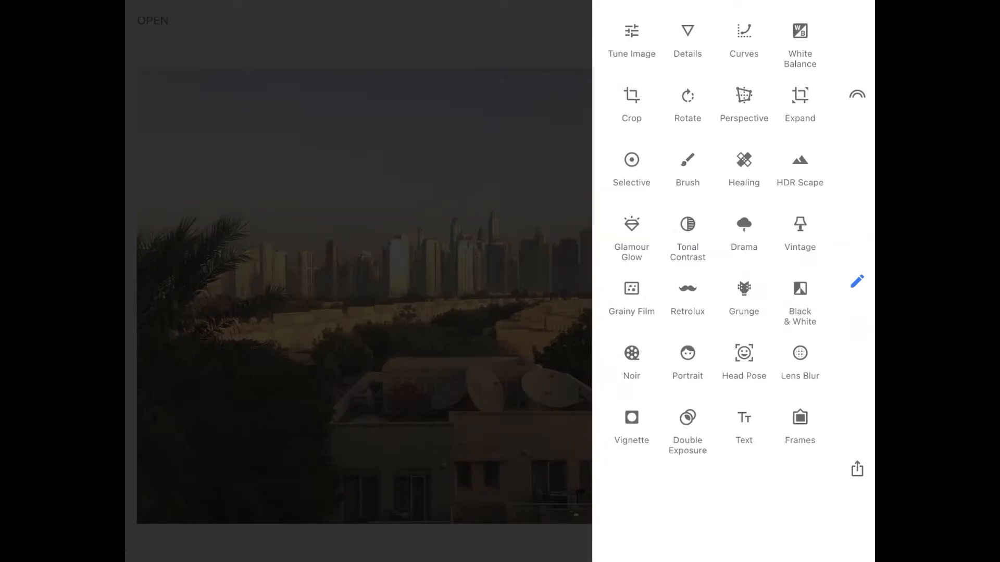
# - Open the Perspective tool and skew the skyline photo inward
pyautogui.click(744, 102)
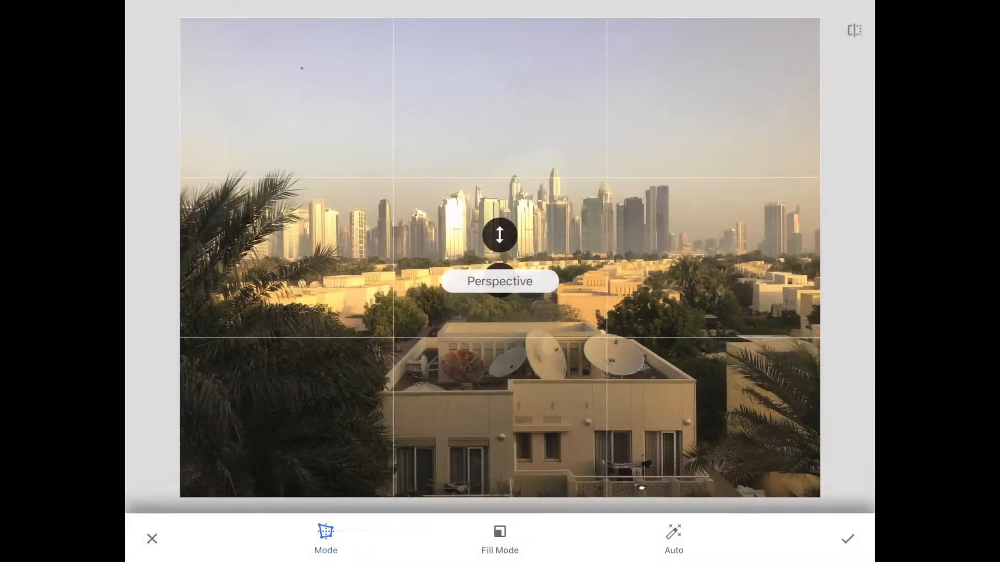
pyautogui.click(326, 538)
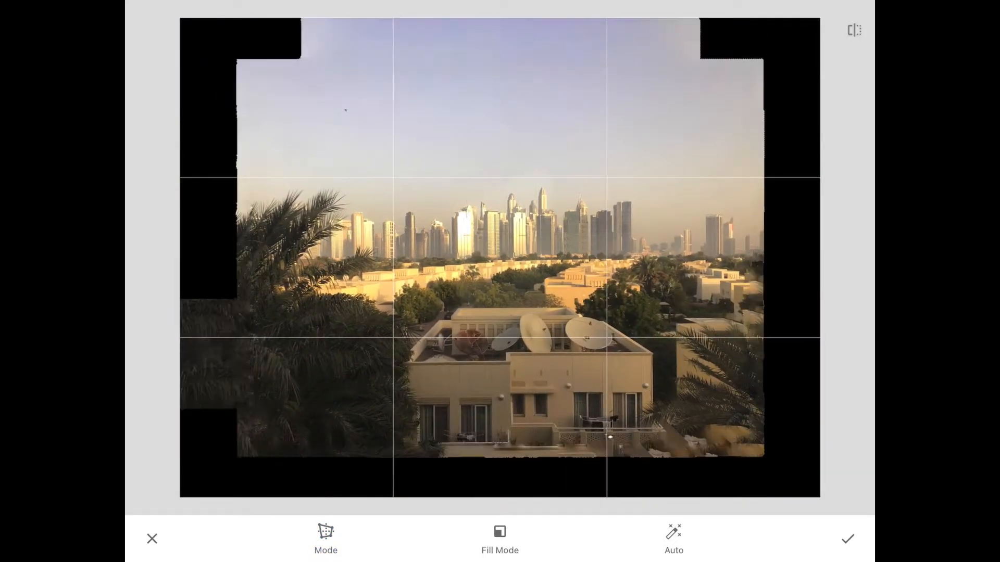
# - Try White then Black edge fill, view the Perspective modes, and cancel the edit
pyautogui.click(500, 539)
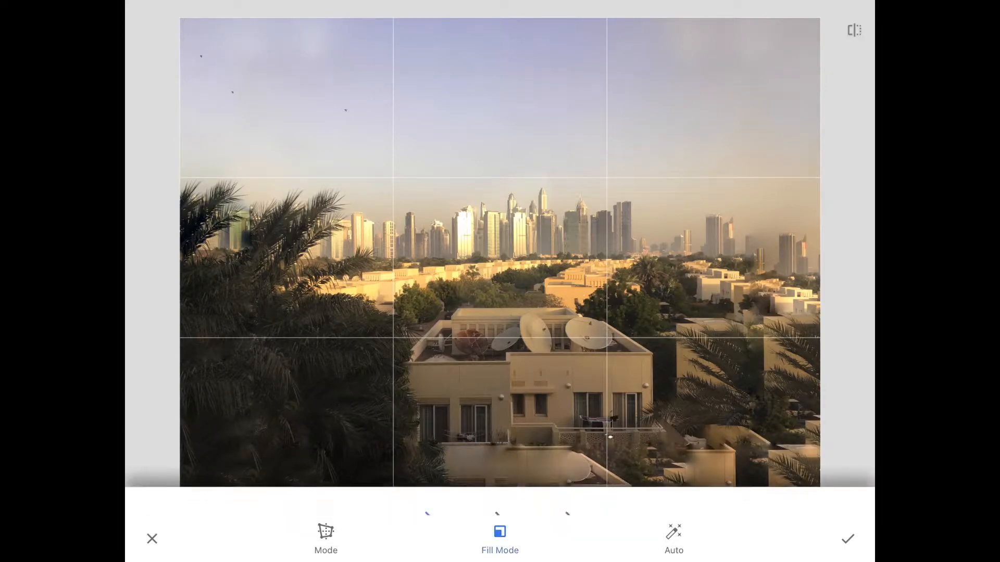
pyautogui.click(500, 537)
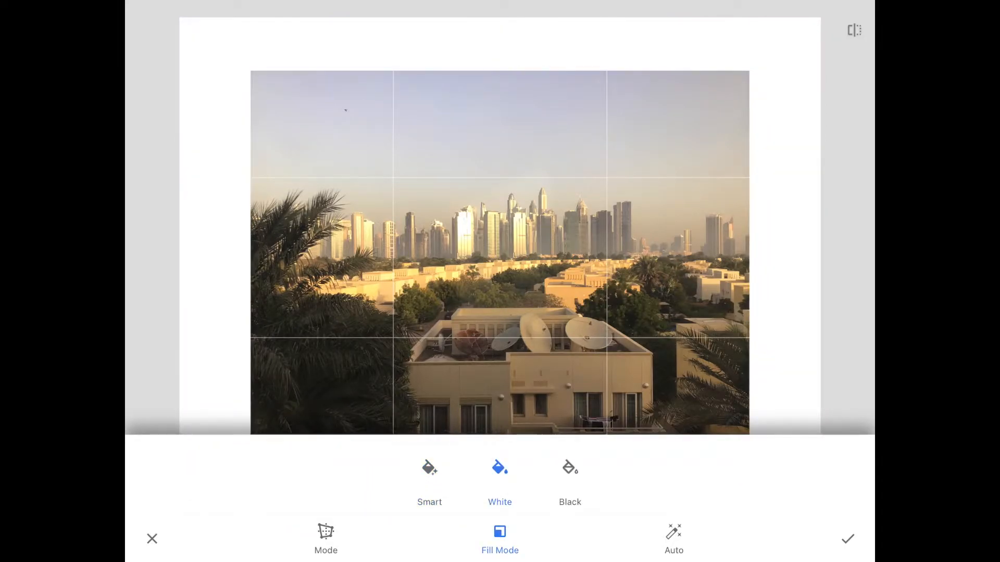
pyautogui.click(569, 475)
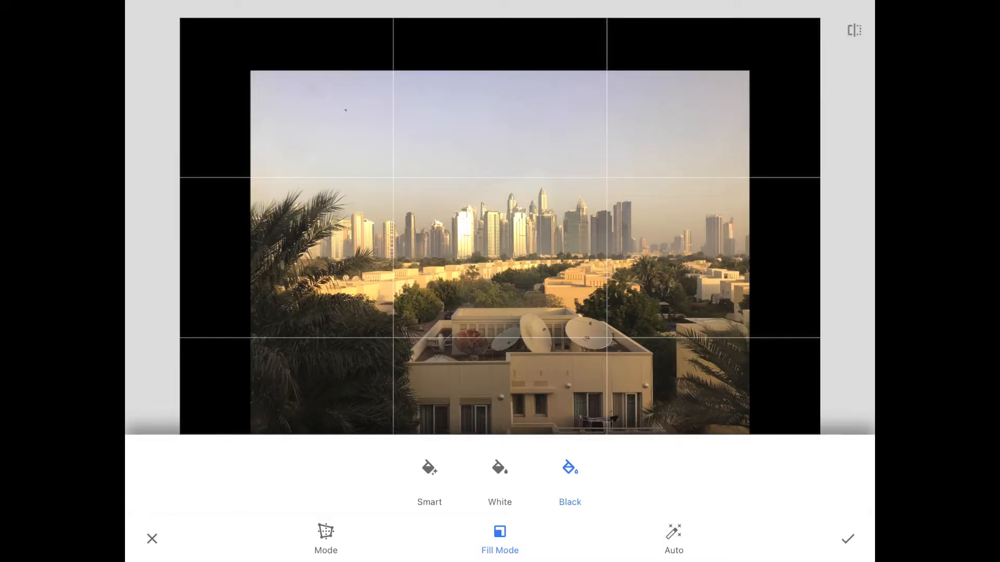
pyautogui.click(325, 537)
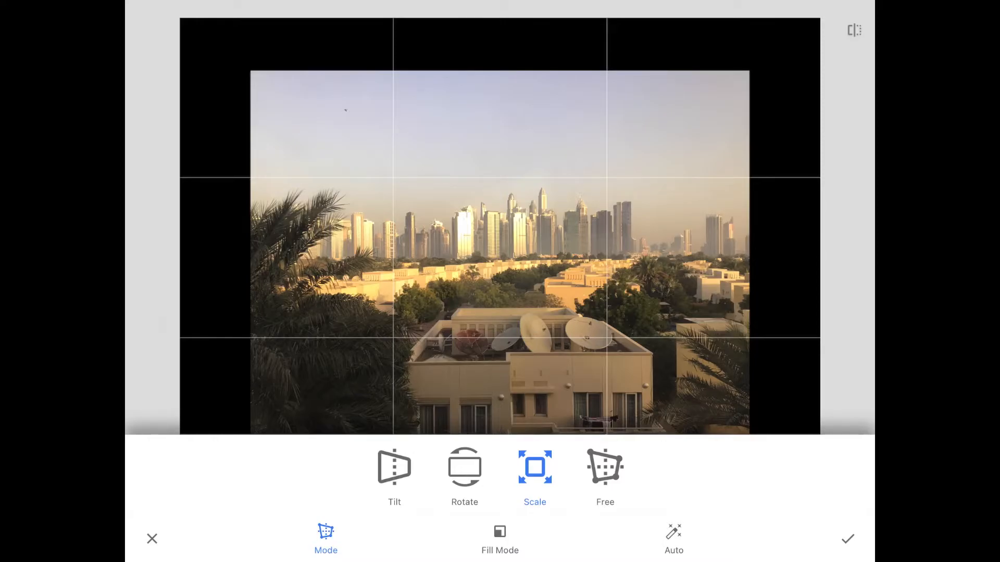
pyautogui.click(846, 539)
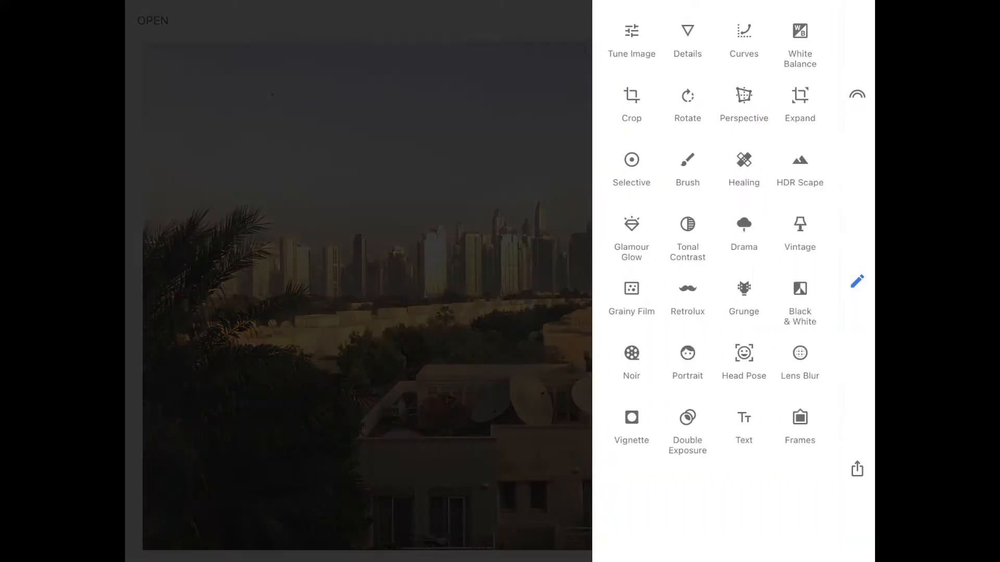
# - Reopen Perspective and apply a Tilt to the skyline photo
pyautogui.click(743, 102)
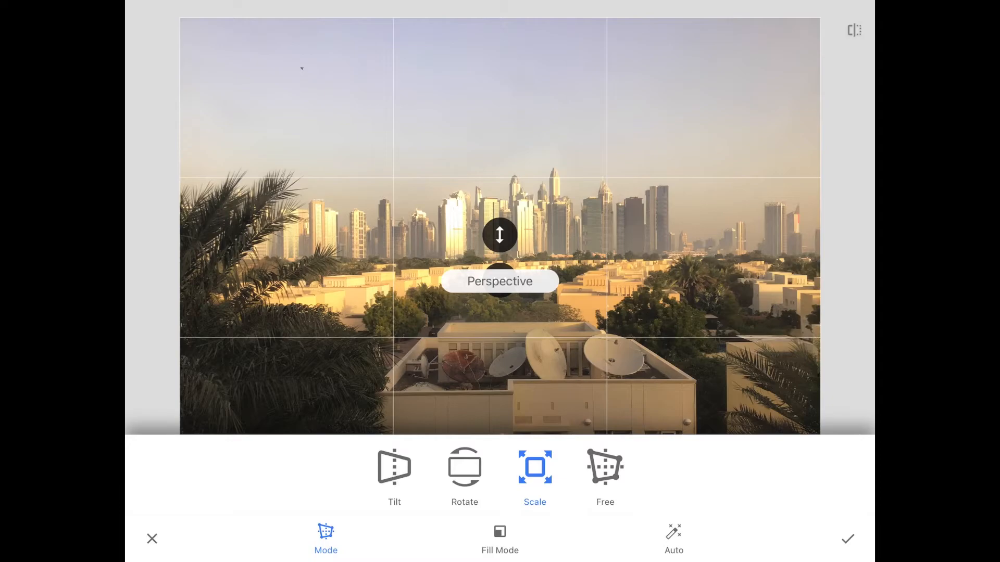
pyautogui.click(394, 476)
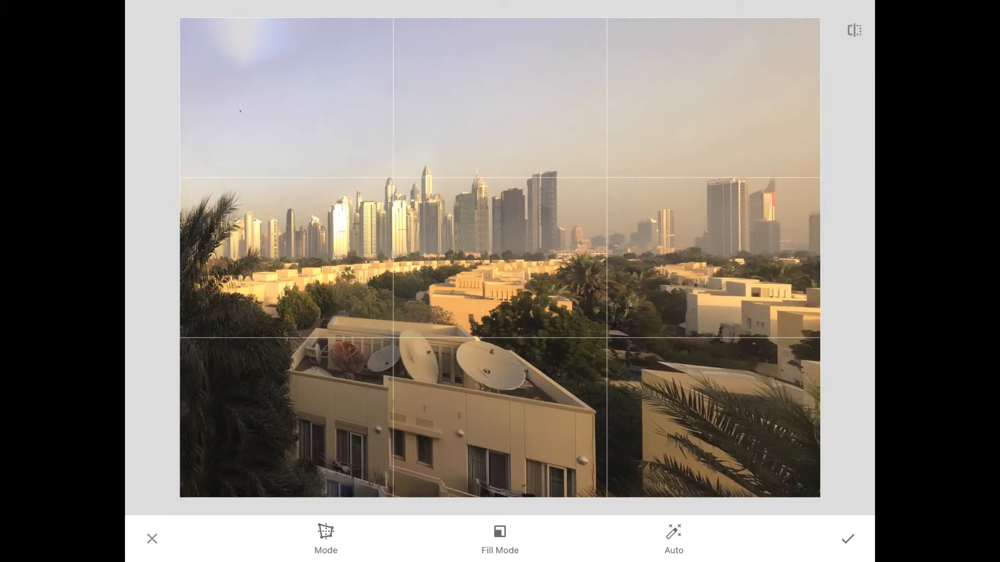
# - Exit Perspective and reopen it to tilt the photo steeply
pyautogui.click(847, 538)
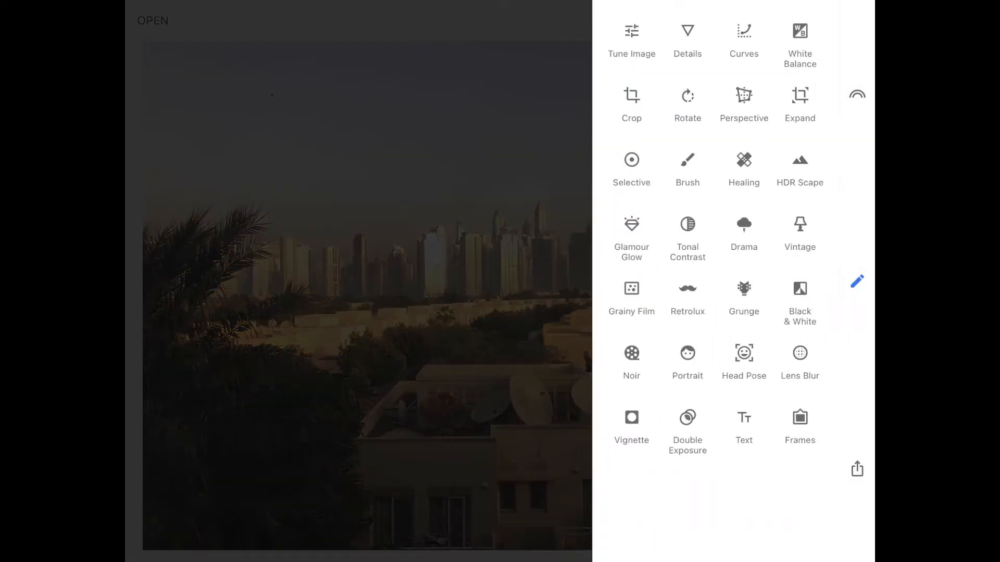
pyautogui.click(744, 100)
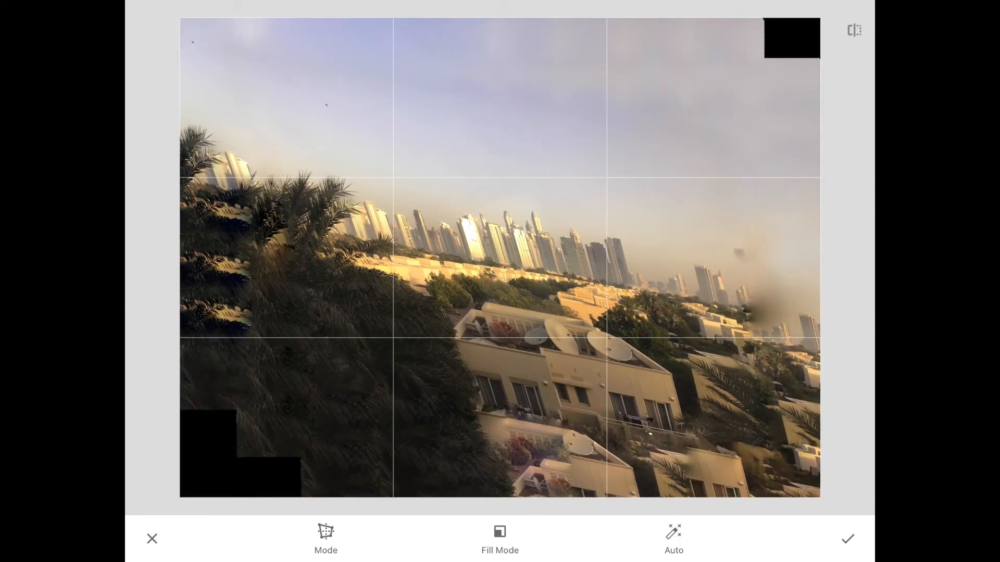
# - Switch the edge fill mode to Smart to fill the black corners
pyautogui.click(500, 539)
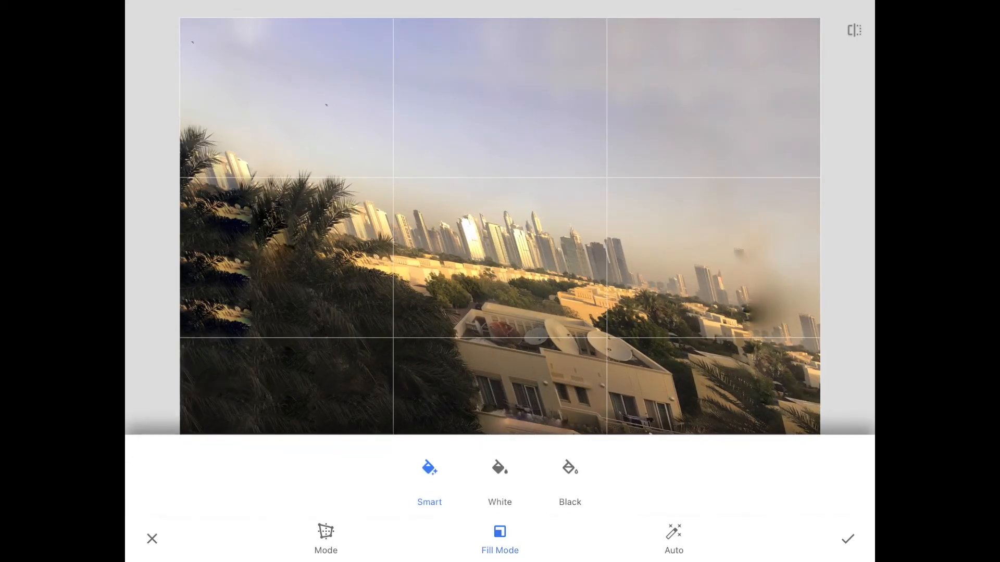
pyautogui.click(500, 475)
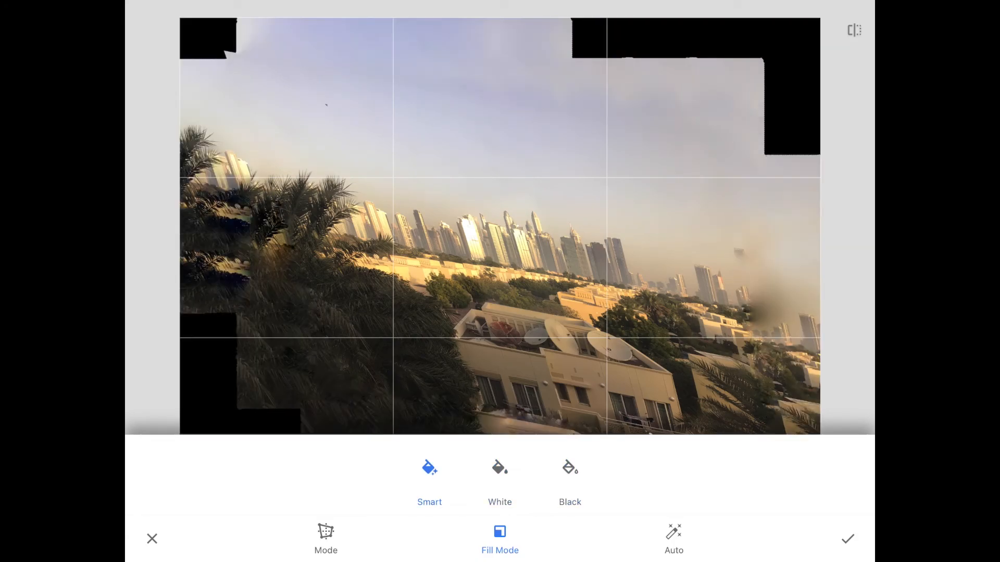
pyautogui.click(430, 475)
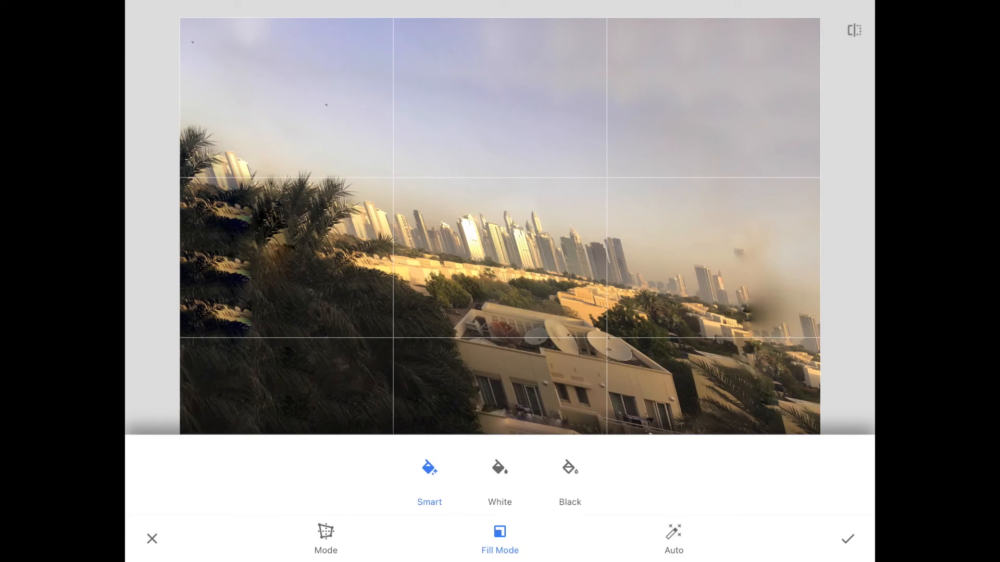